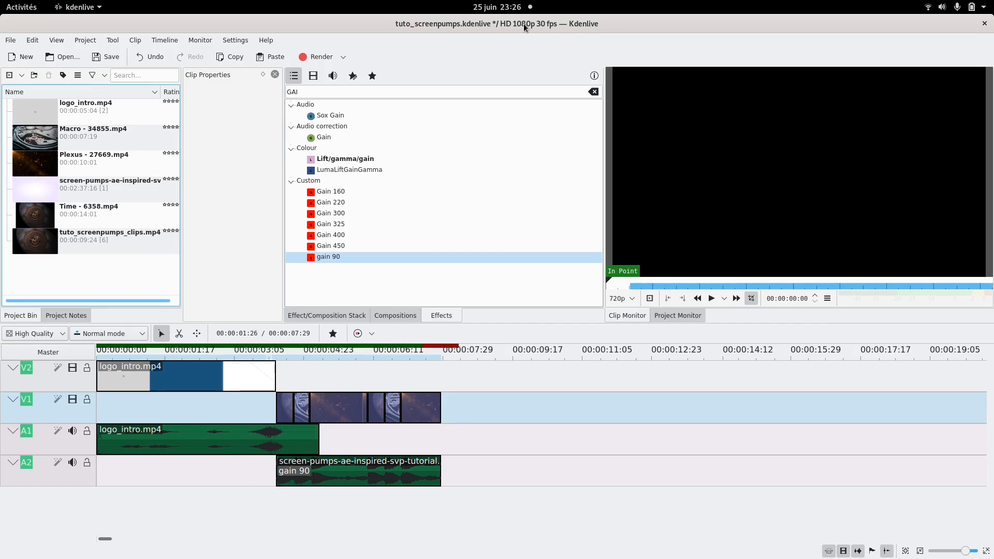
mouse_move(563, 39)
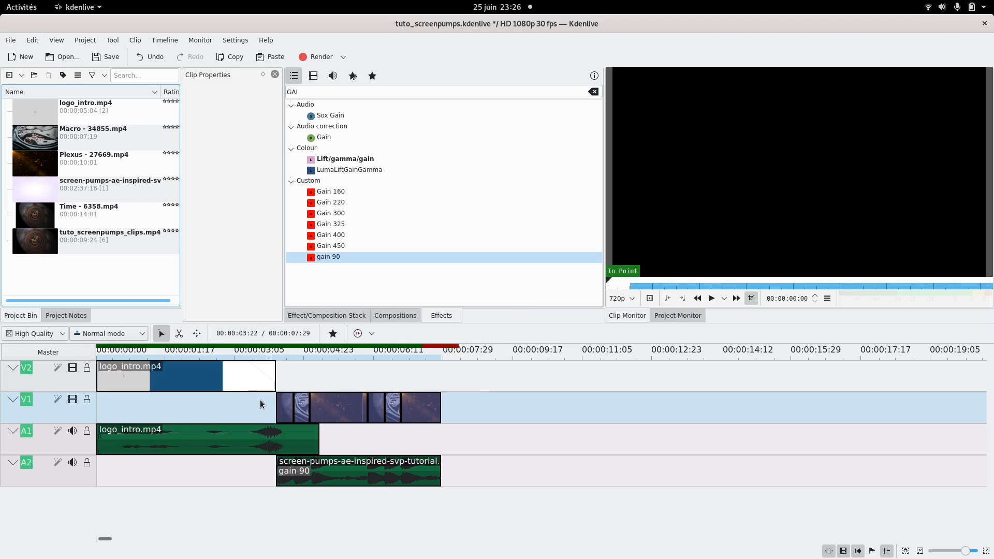
Step: Move the playhead to 00:00:04:00 and play the timeline in the Project Monitor
click(270, 350)
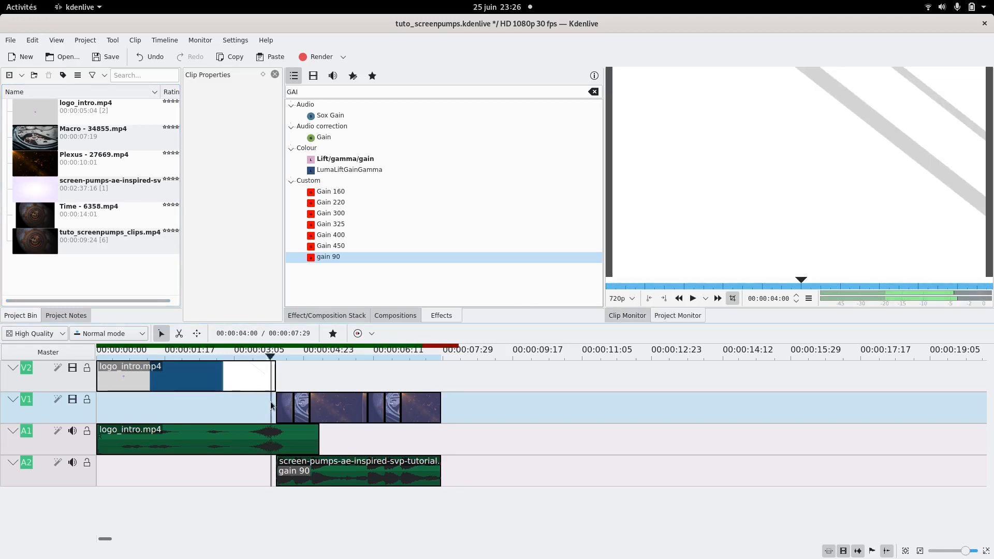
click(692, 298)
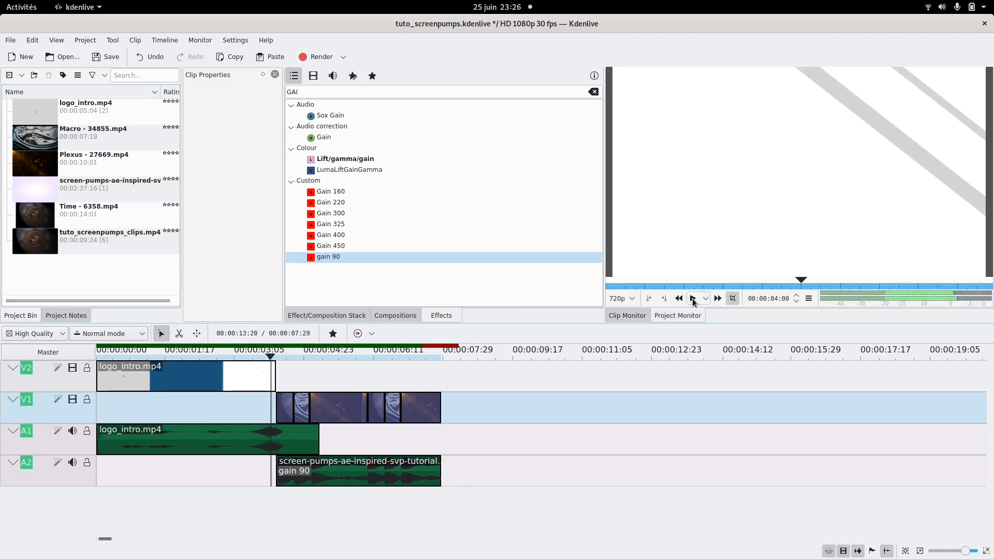
mouse_move(693, 298)
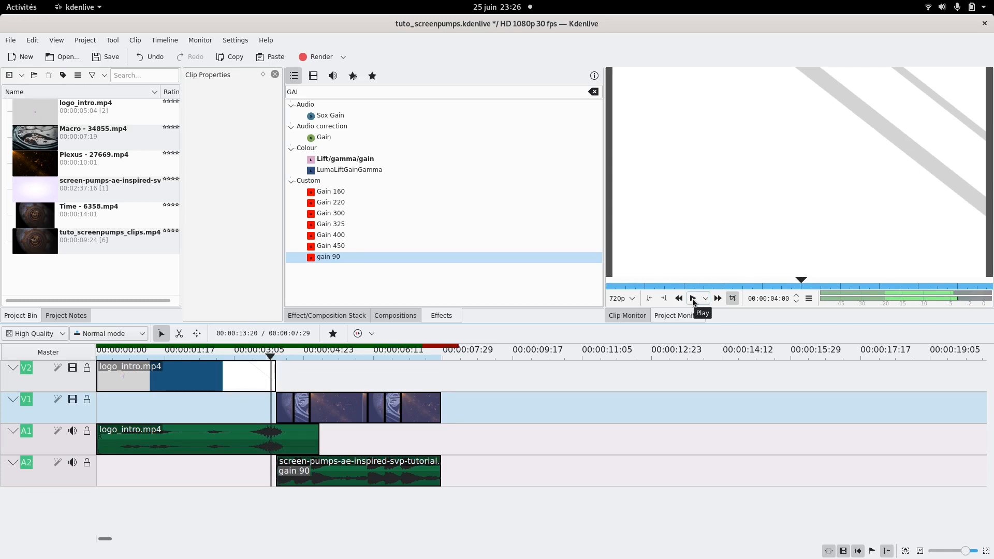
click(692, 298)
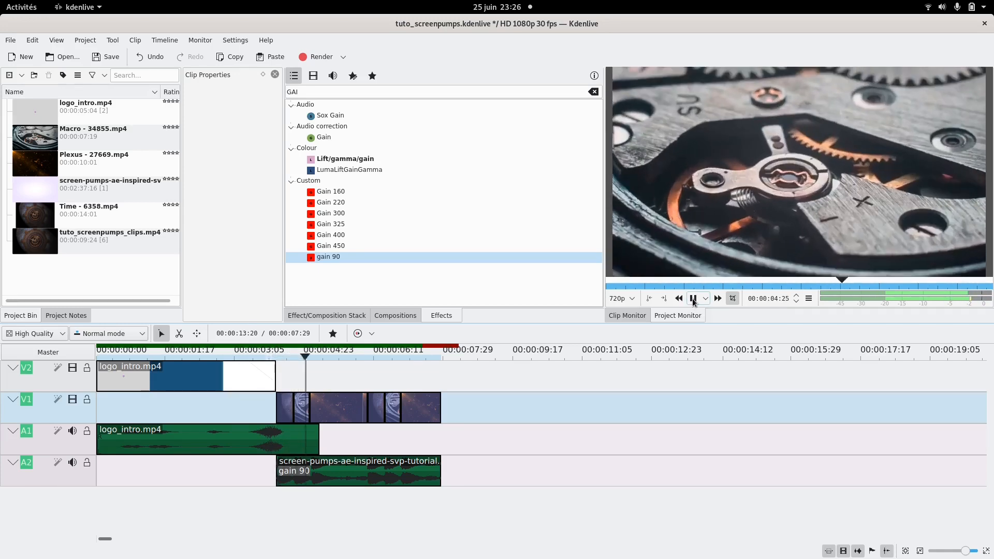
click(693, 299)
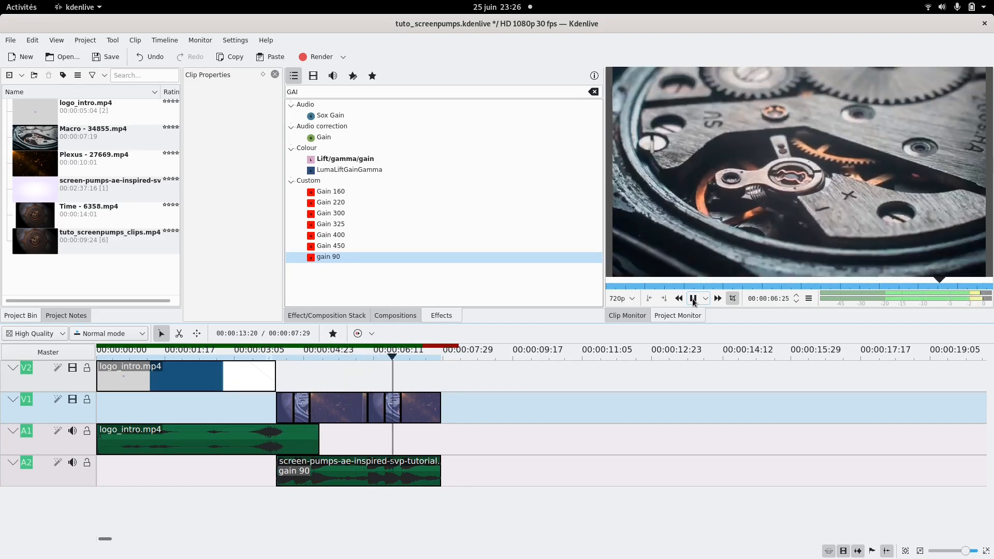
click(692, 298)
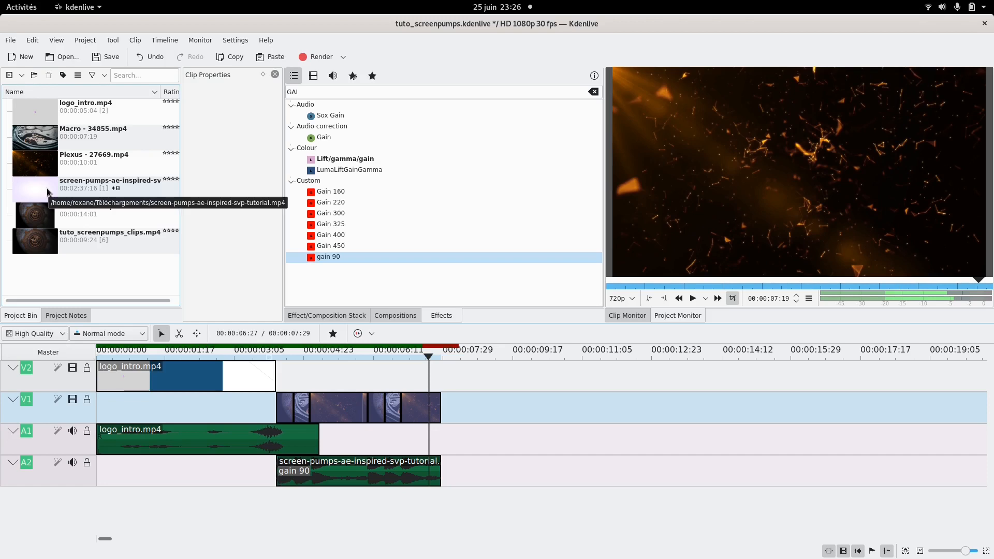
mouse_move(111, 292)
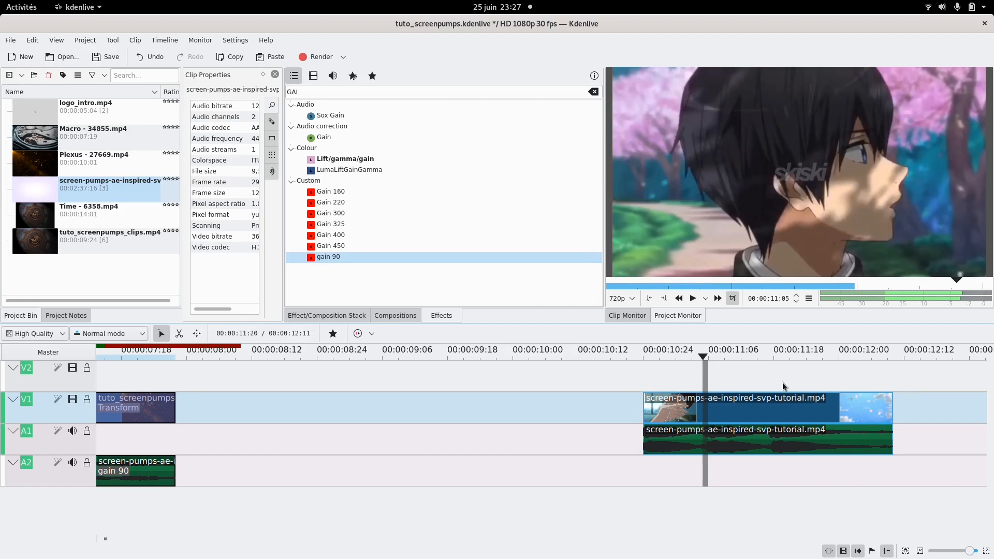
mouse_move(779, 411)
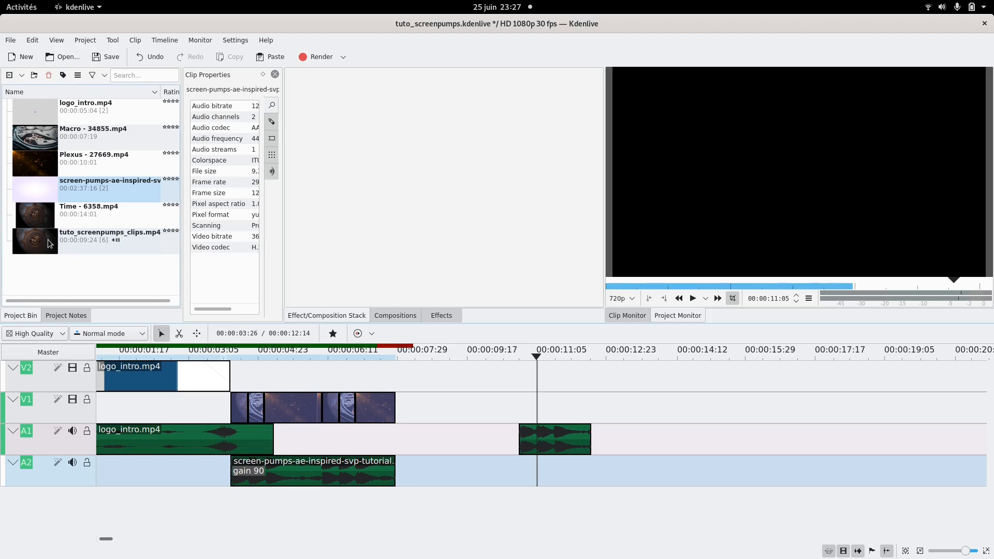
Step: Put tuto_screenpumps_clips.mp4 on V1 after the audio and attempt Split video
click(110, 235)
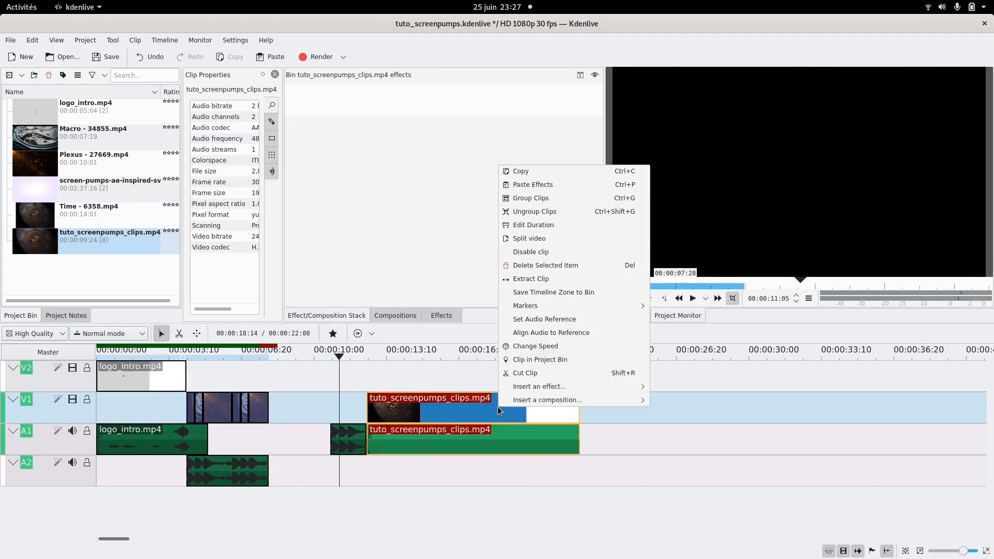
mouse_move(553, 368)
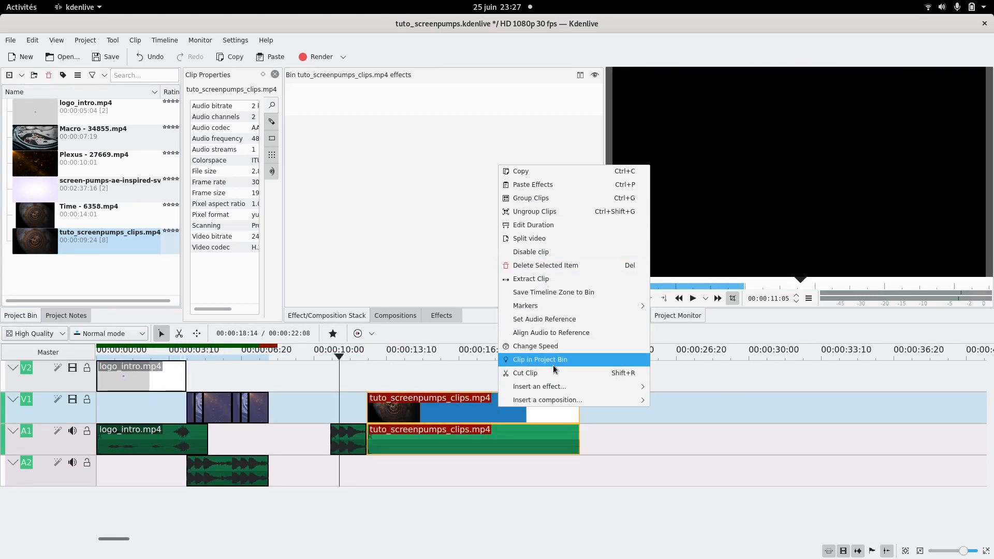
mouse_move(542, 279)
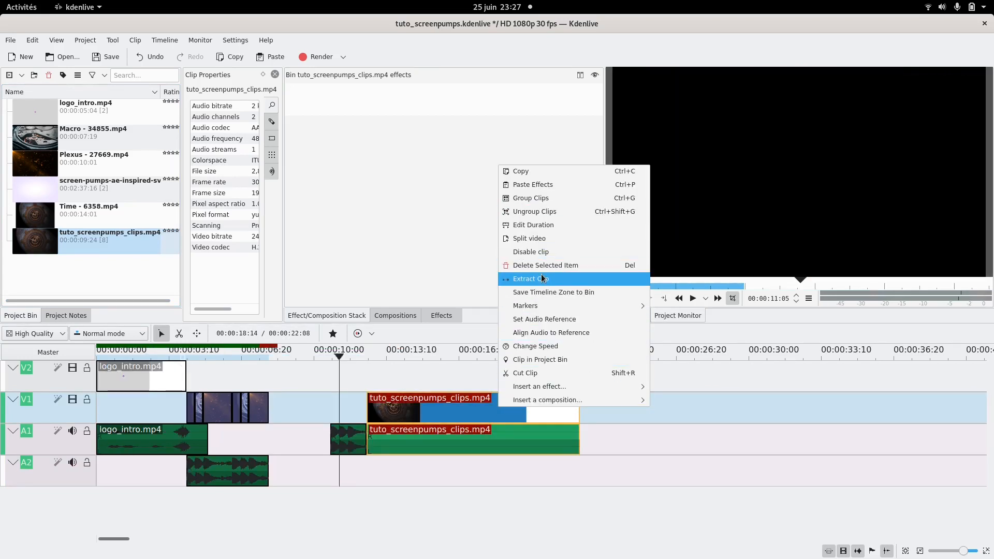
mouse_move(550, 237)
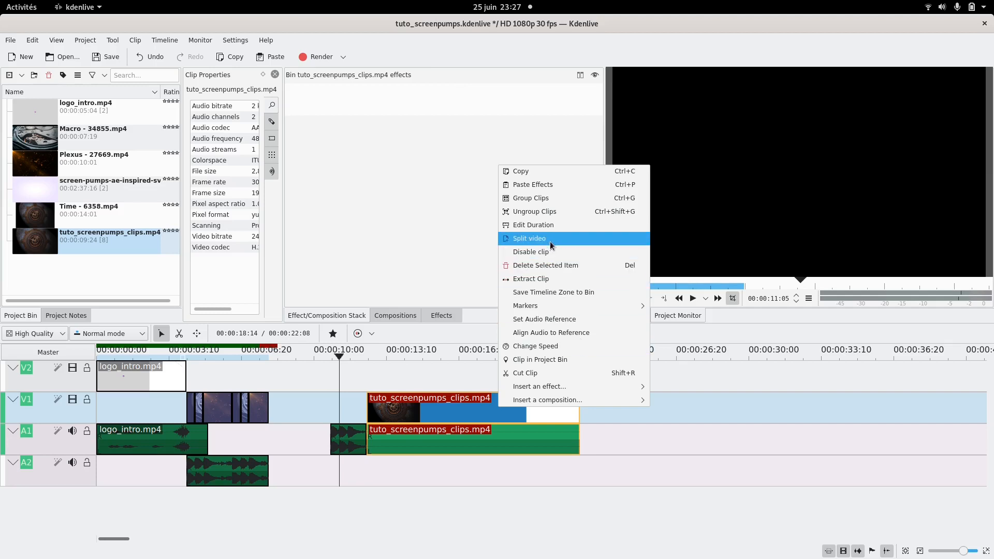
click(528, 238)
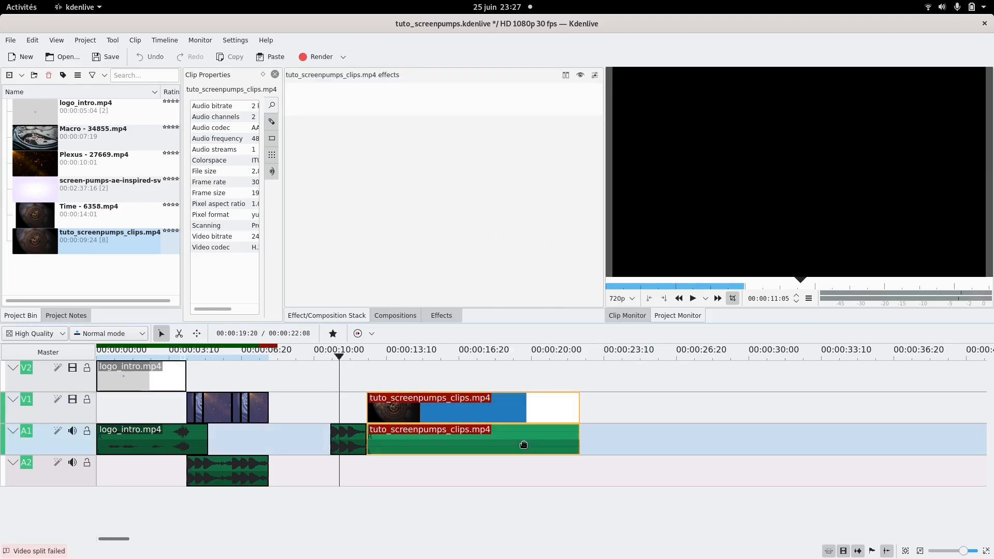
right_click(523, 443)
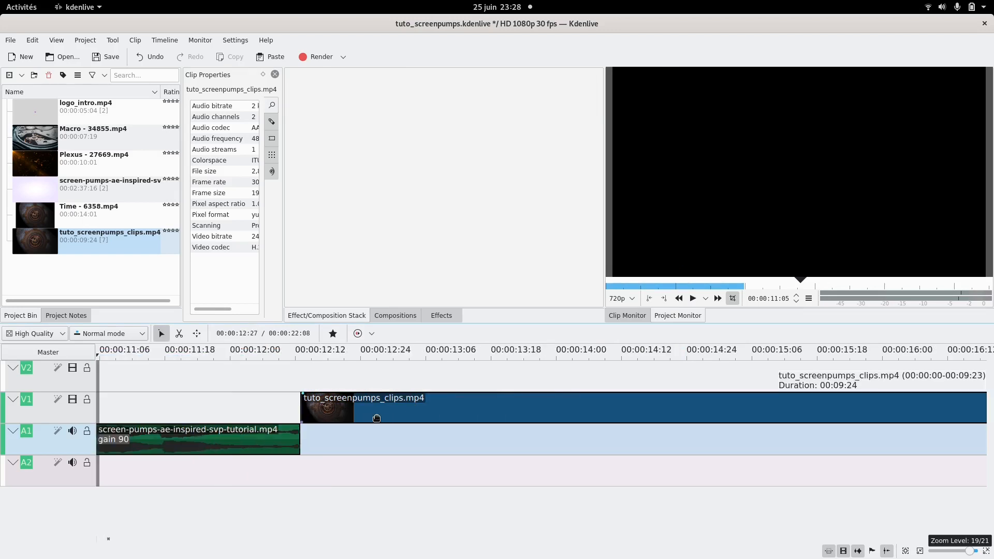
Step: Select the cut footage and drag the later piece flush against the first
click(416, 410)
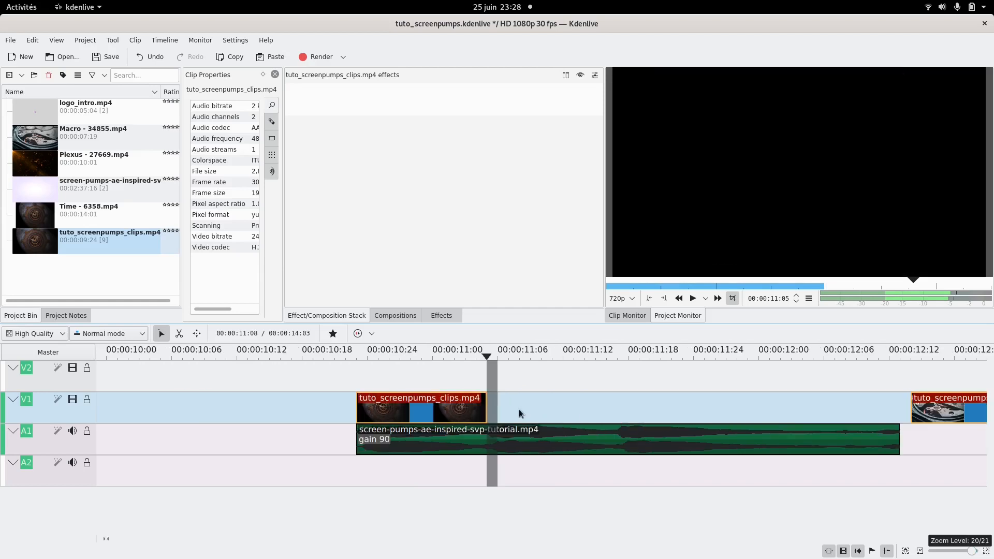
drag(418, 408, 364, 407)
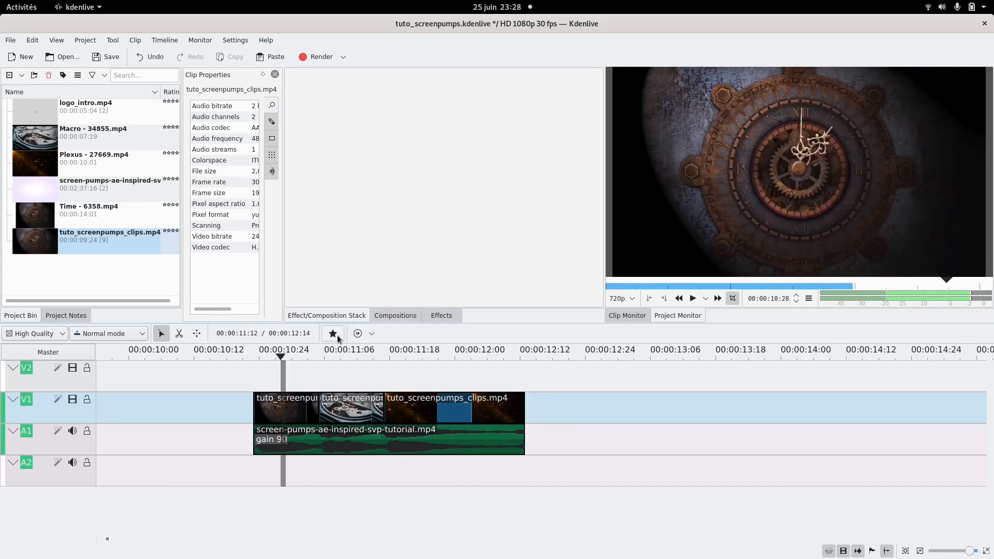
Step: Search effects for 'tra', apply Transform to the first clip, and add a keyframe
click(332, 333)
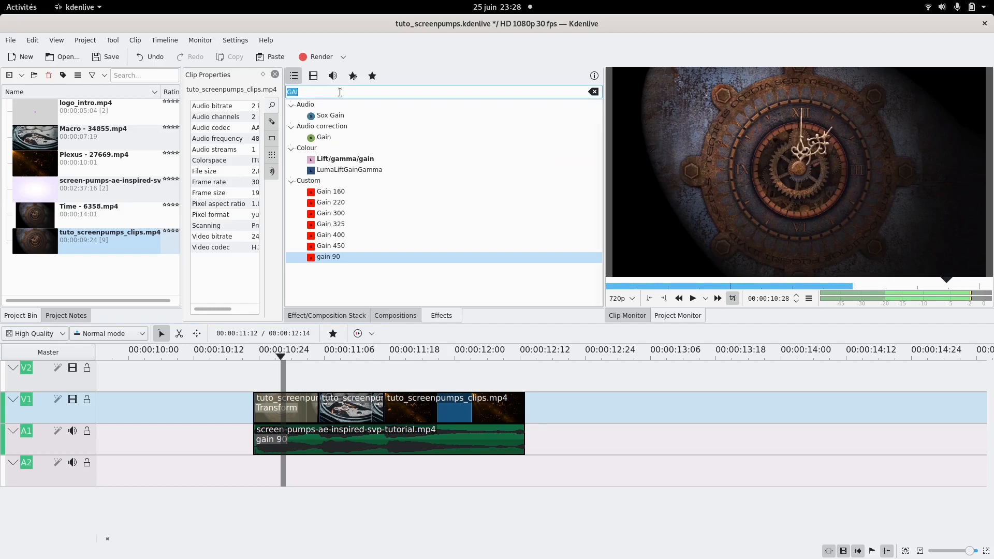
click(593, 91)
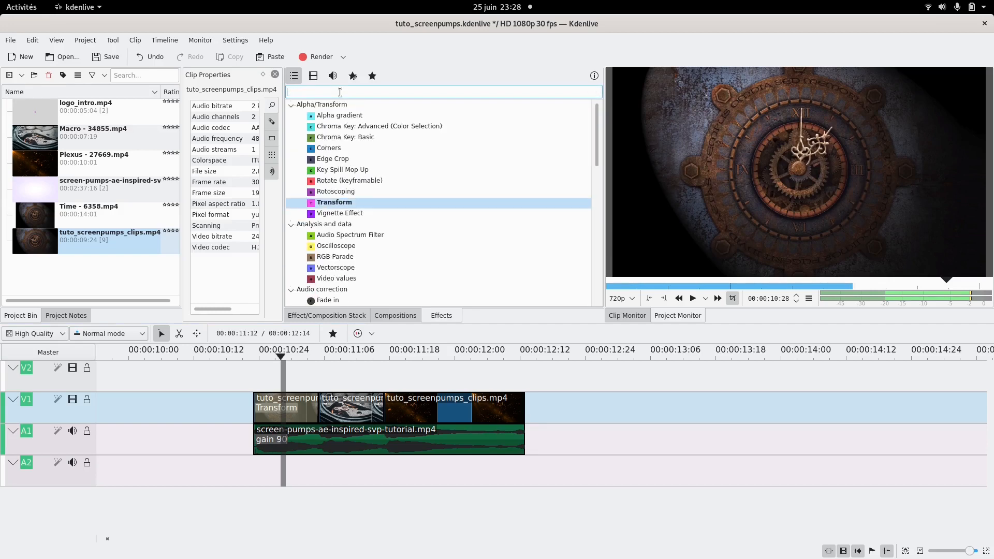
text(tra)
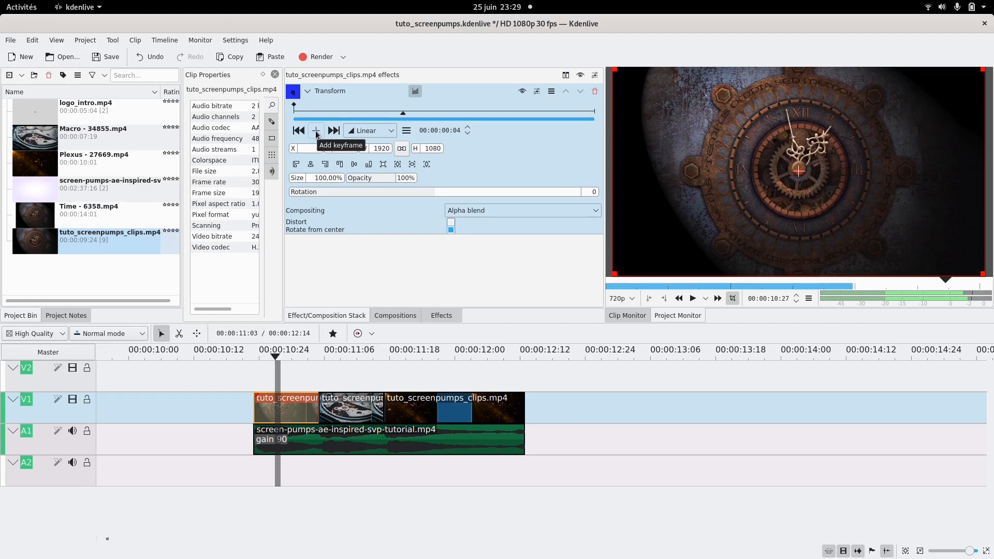
click(316, 131)
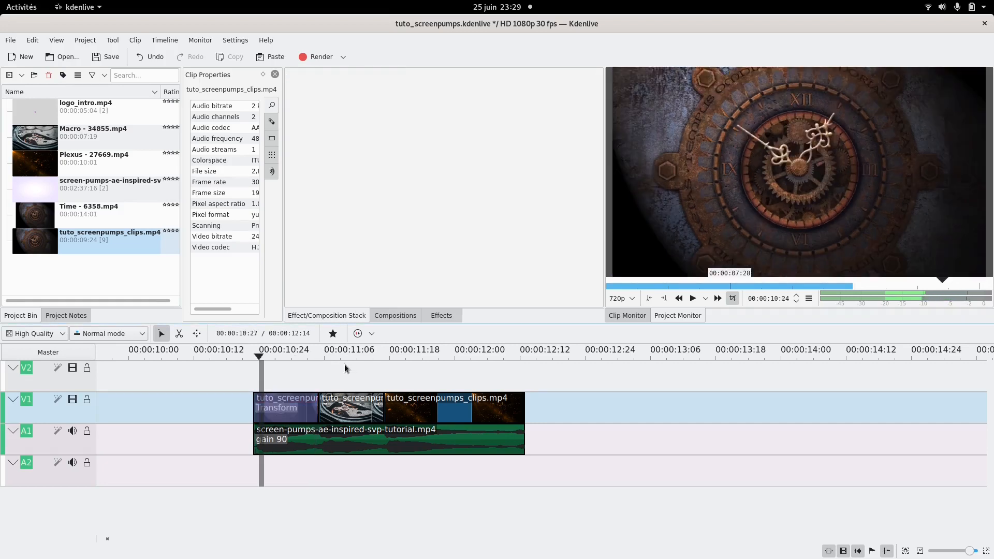
Step: Set the first clip's Transform keyframes to Smooth interpolation, stepping through each keyframe
click(692, 298)
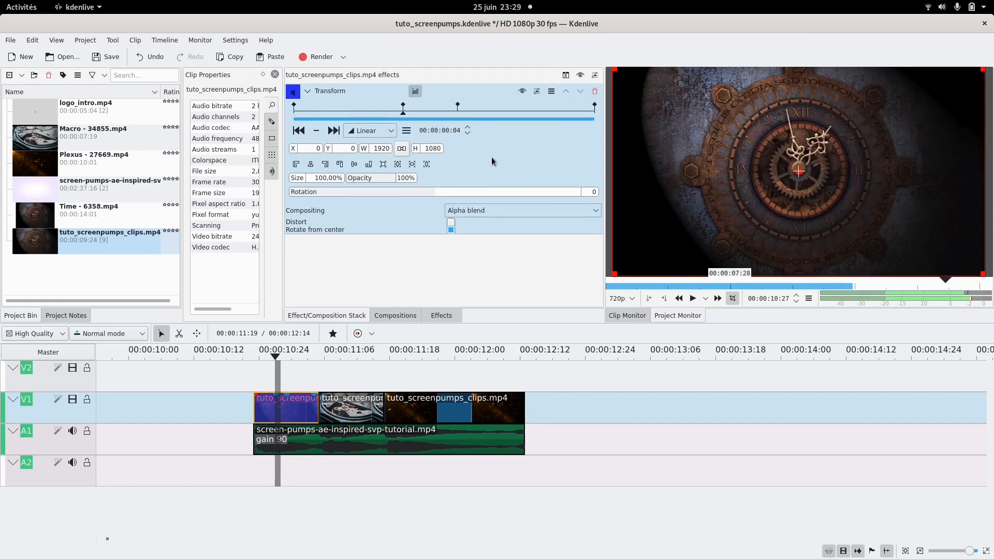
click(369, 131)
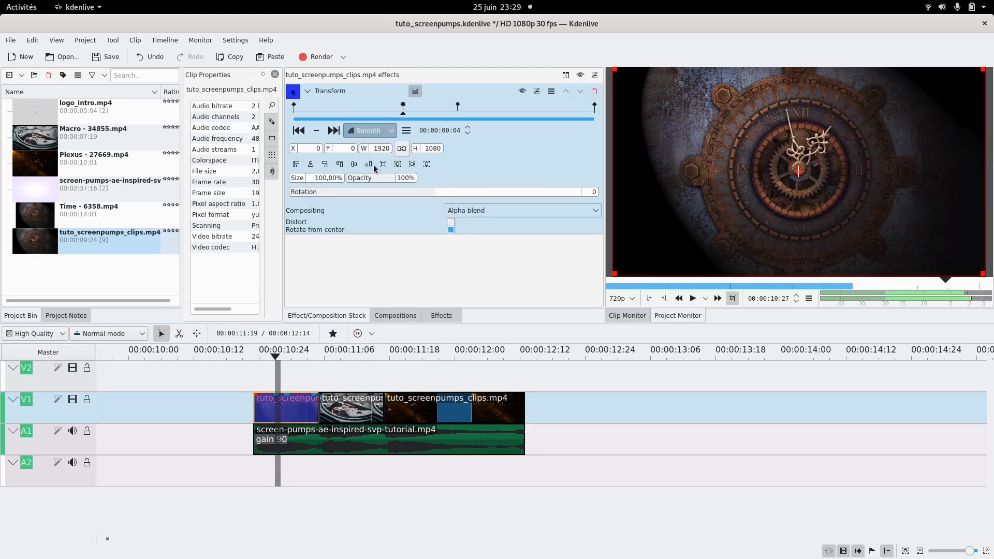
click(369, 131)
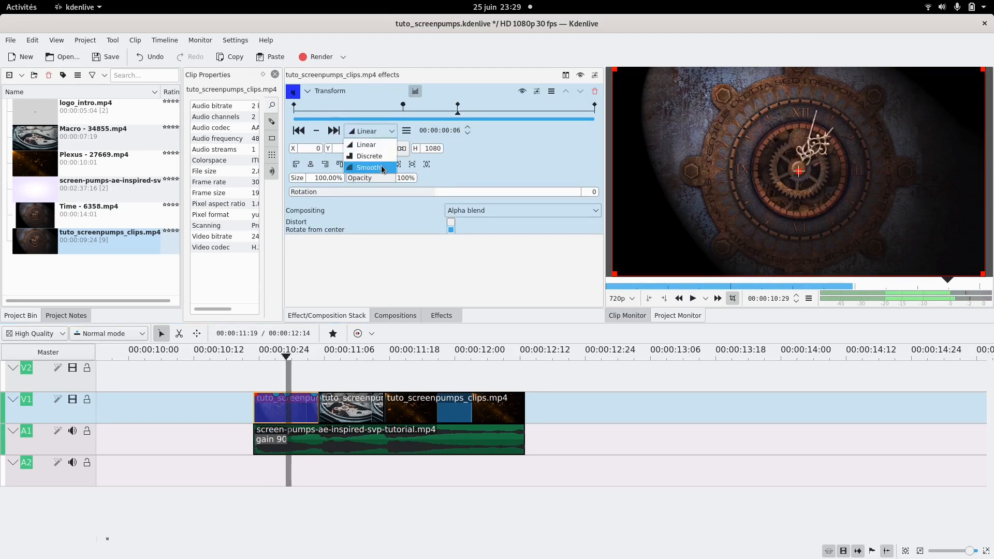
click(369, 168)
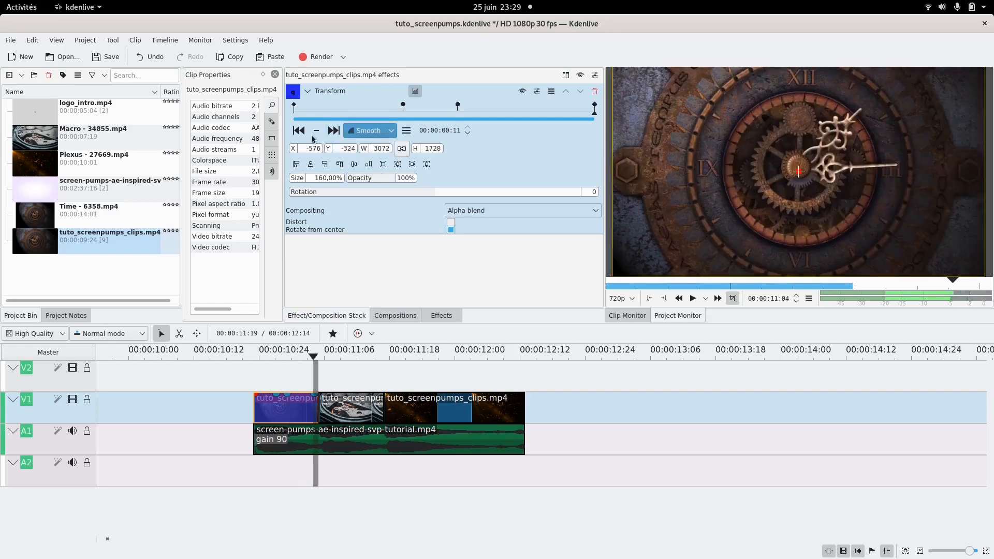
click(370, 130)
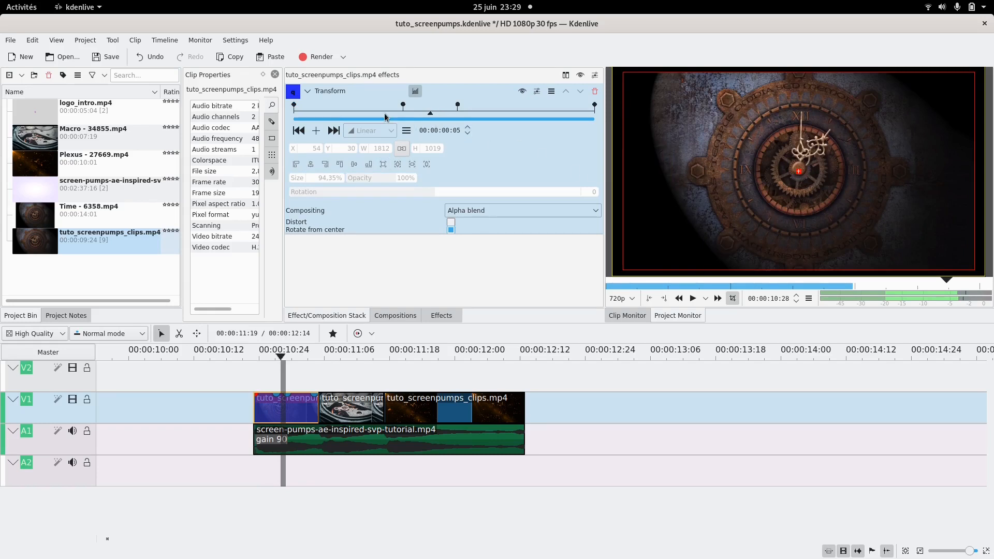
mouse_move(385, 118)
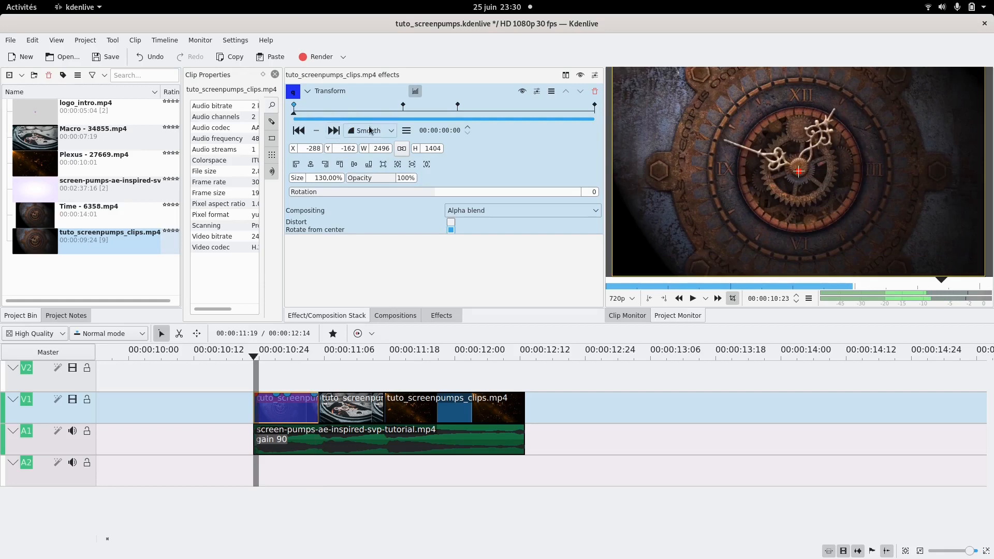
Step: Leave the first clip's Transform starting at 130% with smooth easing
click(370, 130)
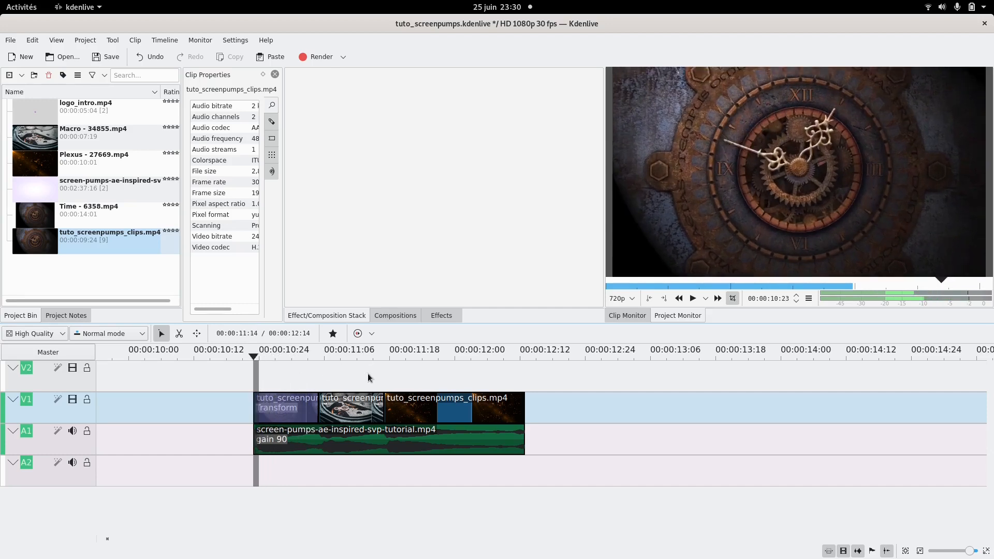
Step: Apply Transform to the second clip with zoom keyframes, then to the third via favourites
click(333, 333)
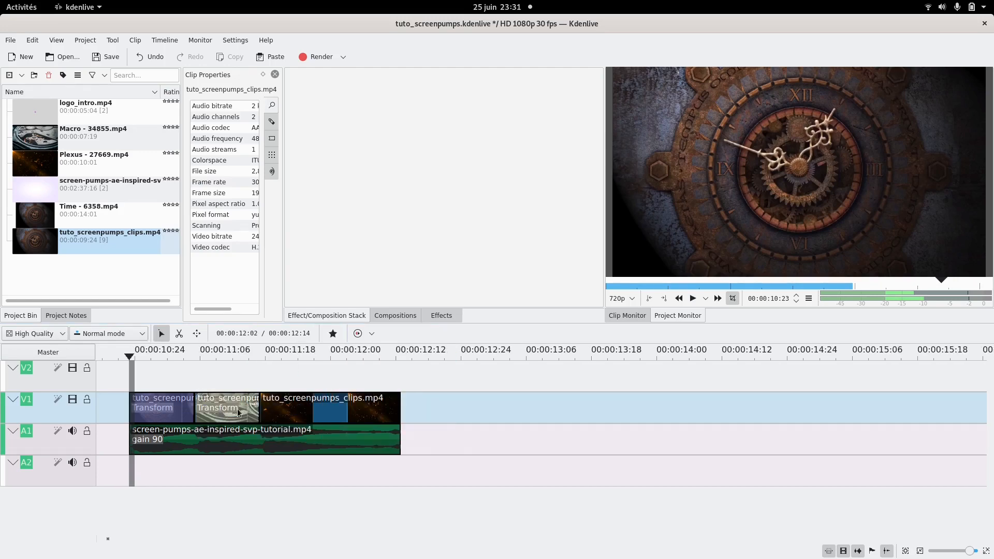
click(226, 407)
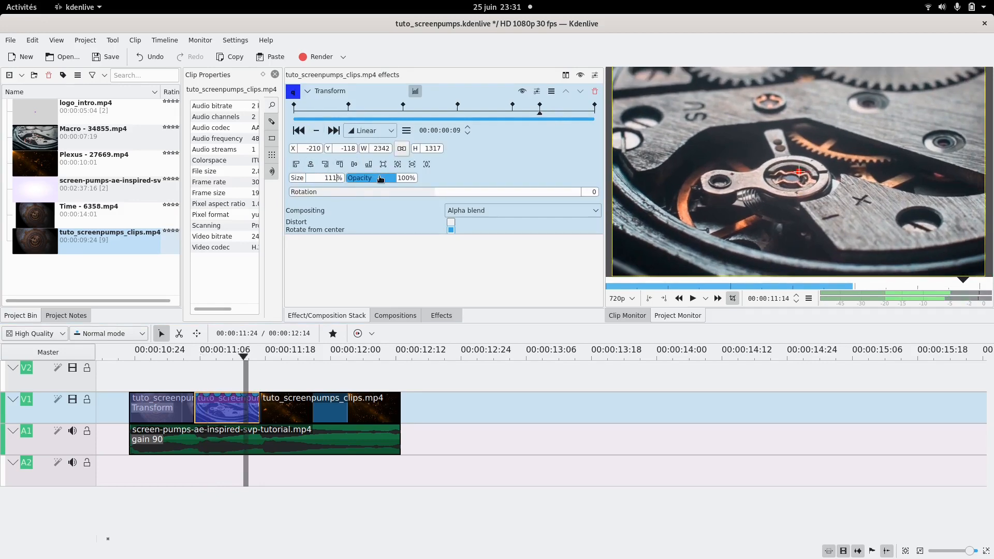
click(332, 333)
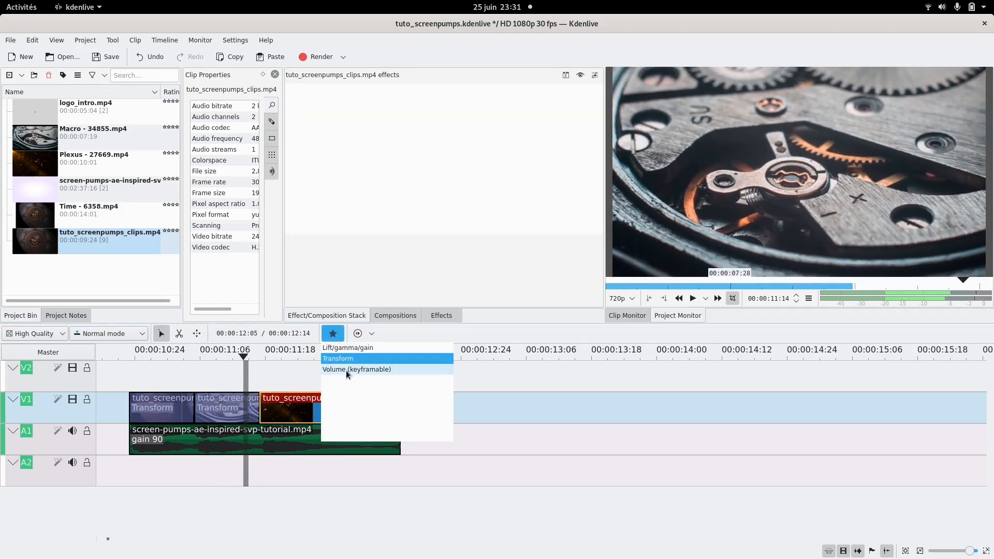
click(337, 358)
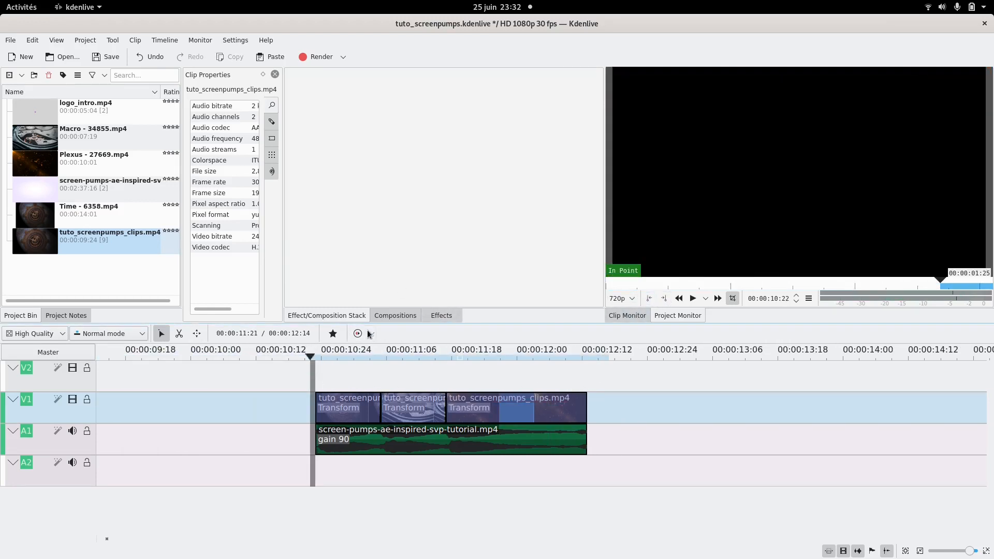
Step: Place the playhead at the clips' start and play the zoom-pumped edit over the audio
click(370, 333)
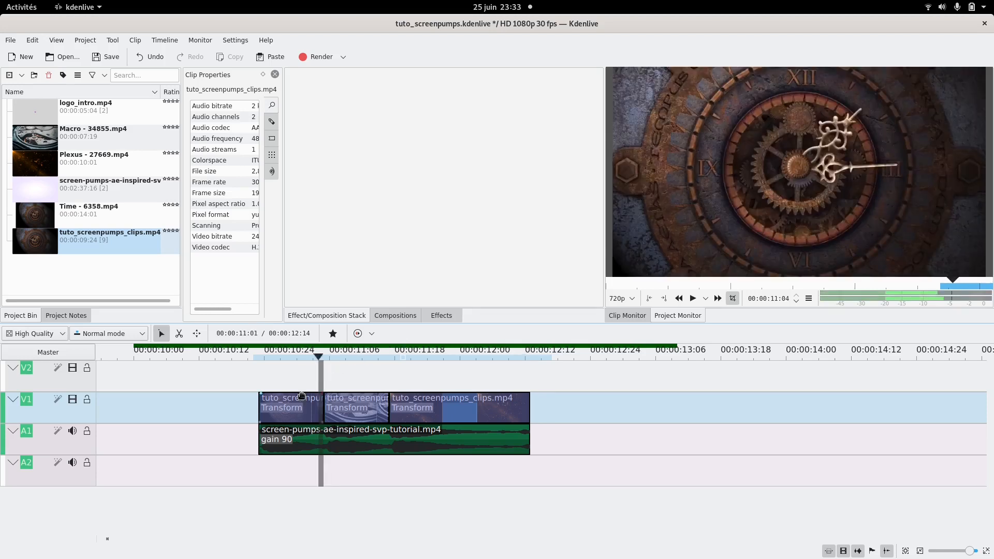
click(259, 349)
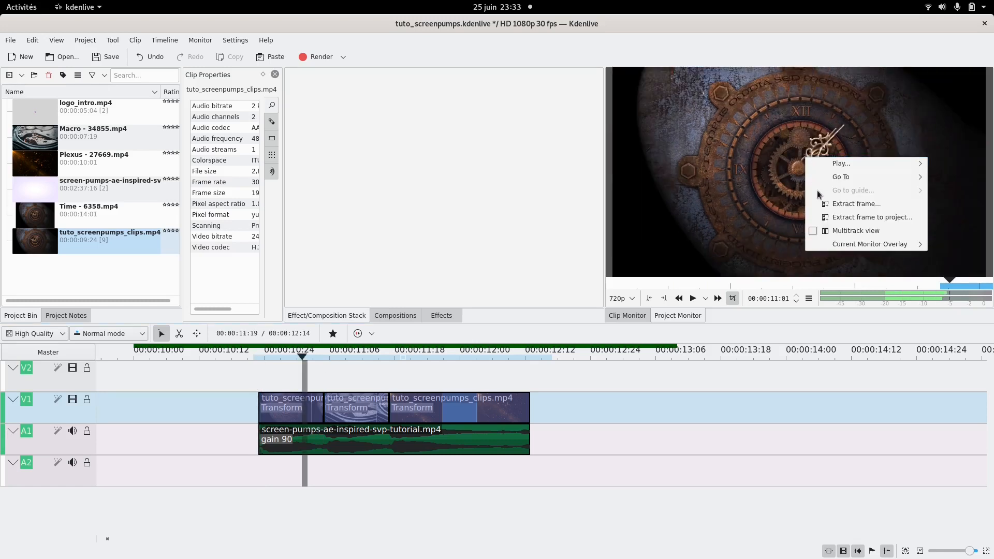
click(352, 377)
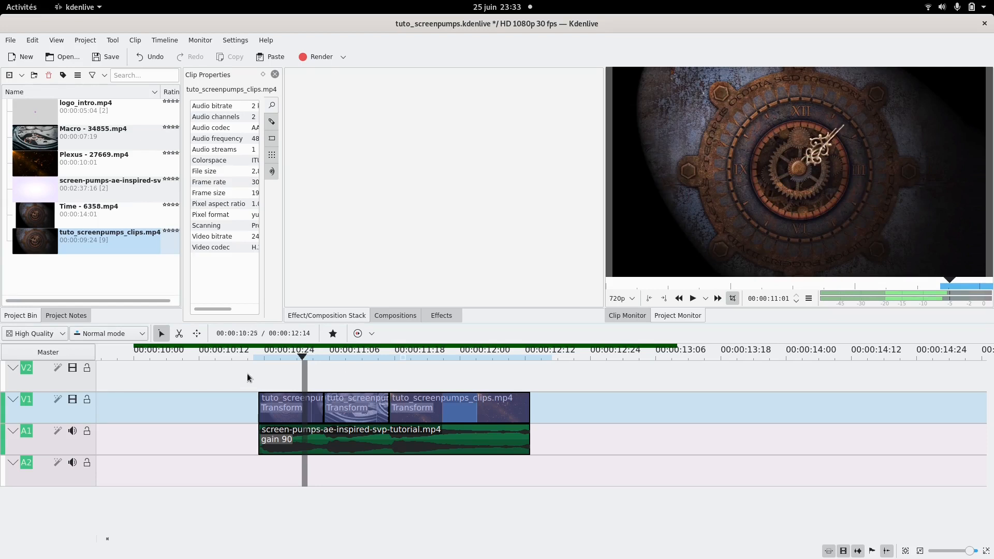
click(692, 298)
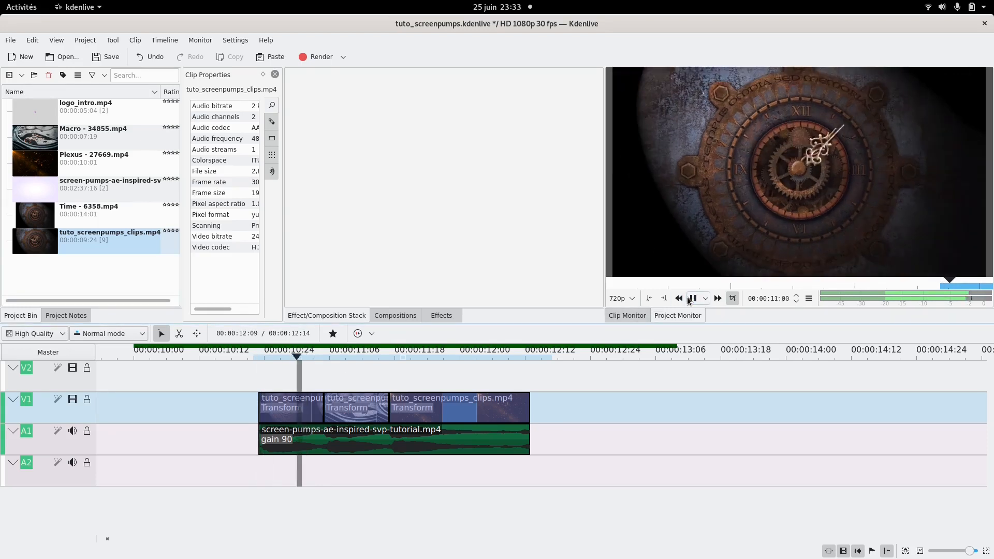
click(693, 298)
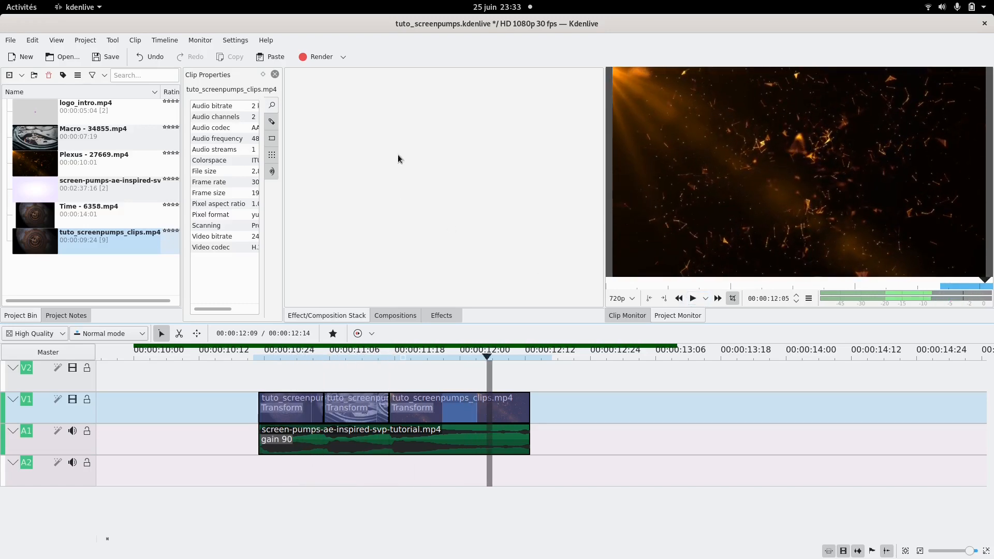